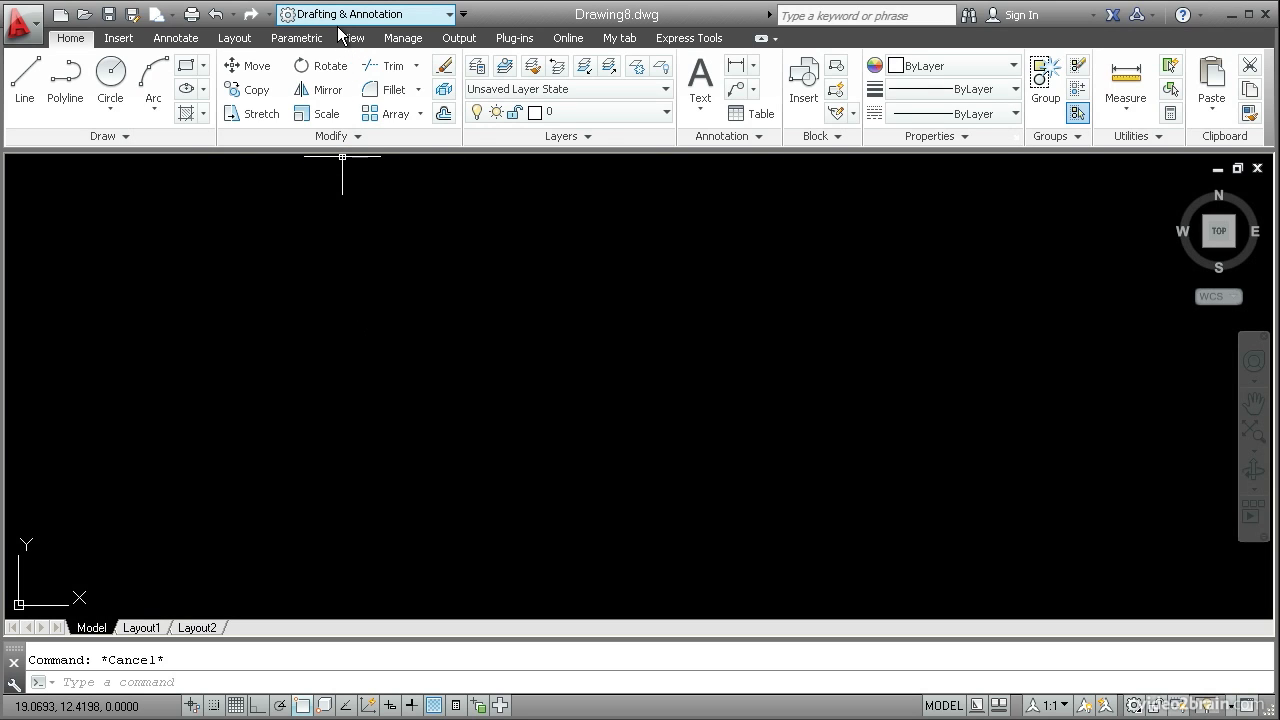
Start recording a new action macro from the Manage ribbon's Action Recorder
left_click(404, 36)
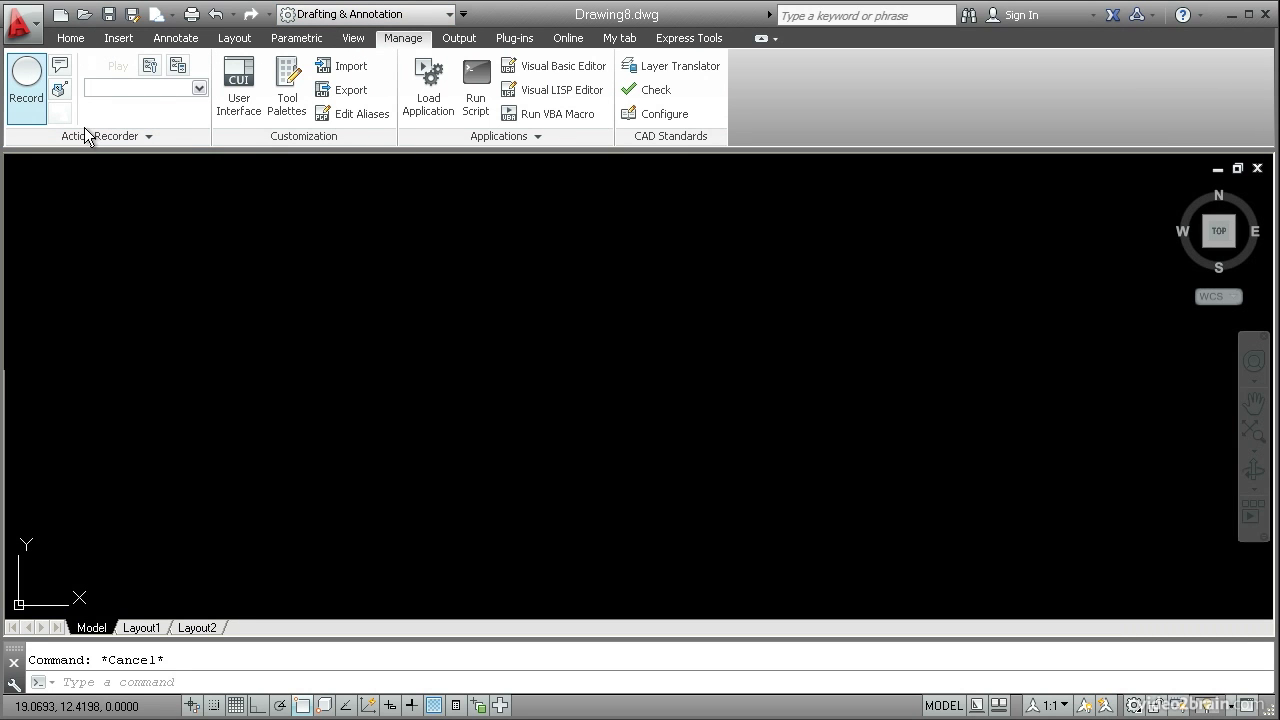
left_click(176, 38)
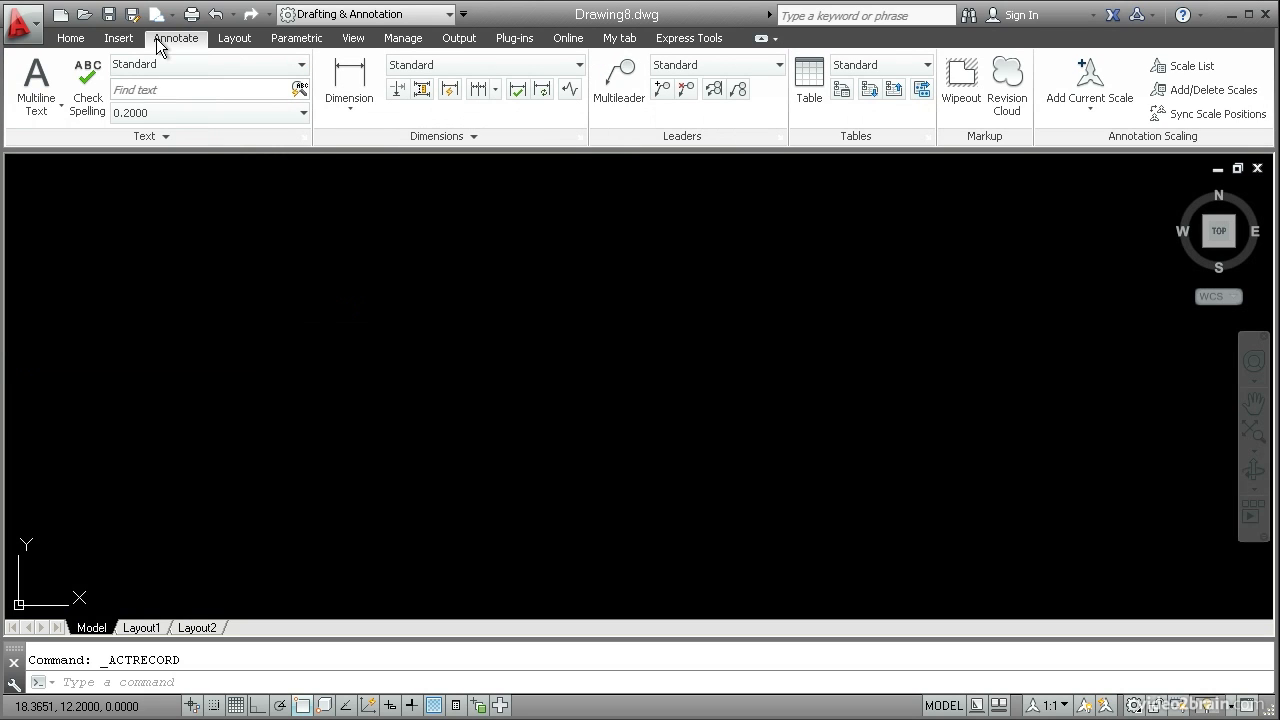
mouse_move(324, 292)
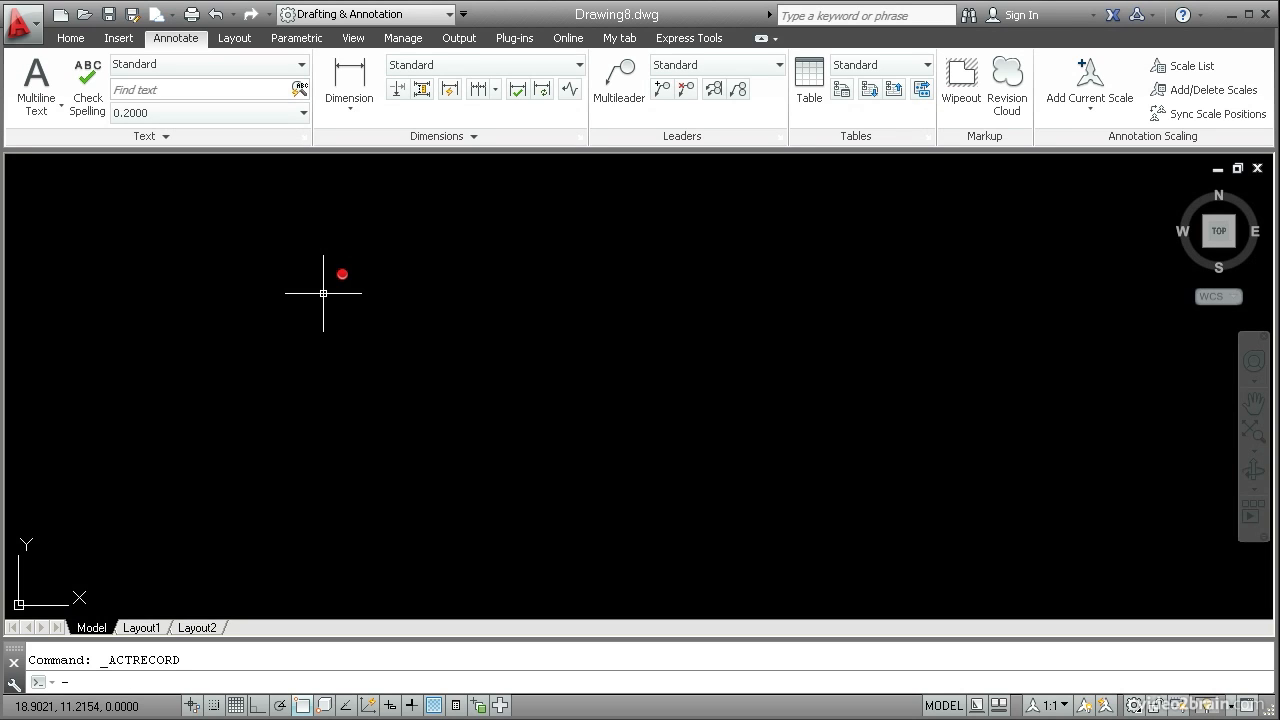
Via -LAYER, make a new current layer Annotation and assign it colour 30
type("-LAYER Enter name for new layer (becomes the current layer) <0>:")
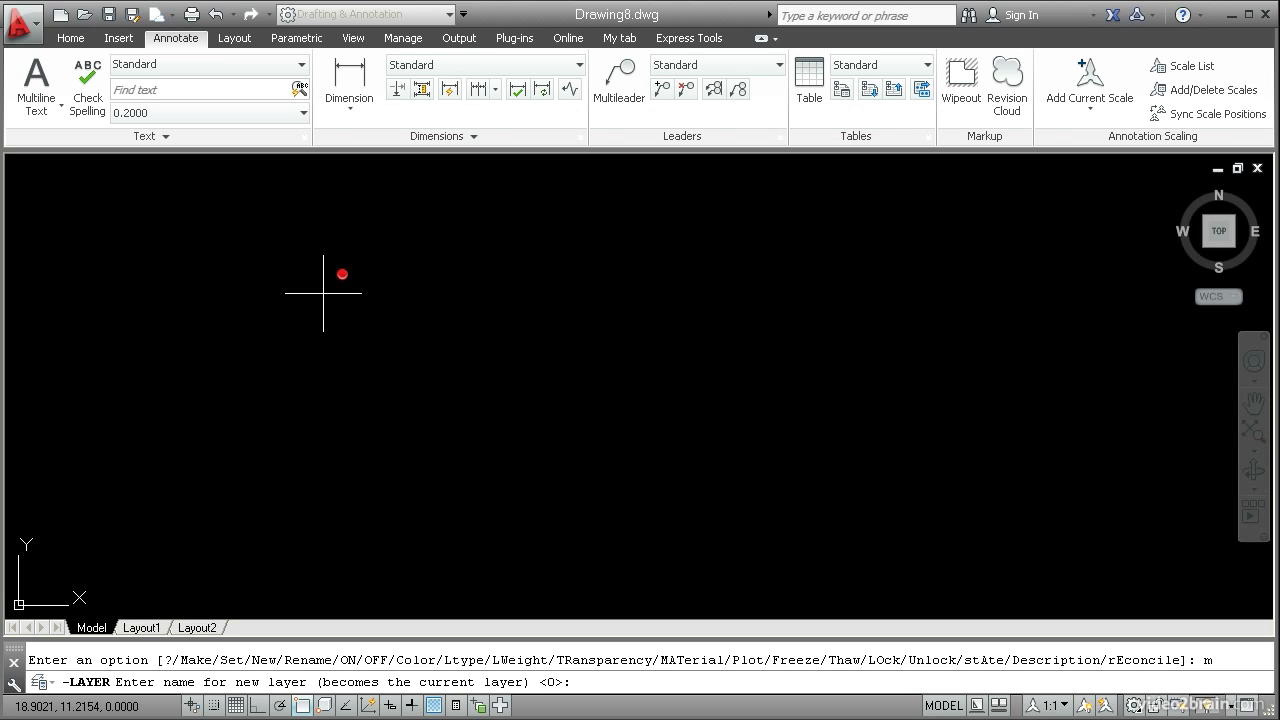
type("Annotation")
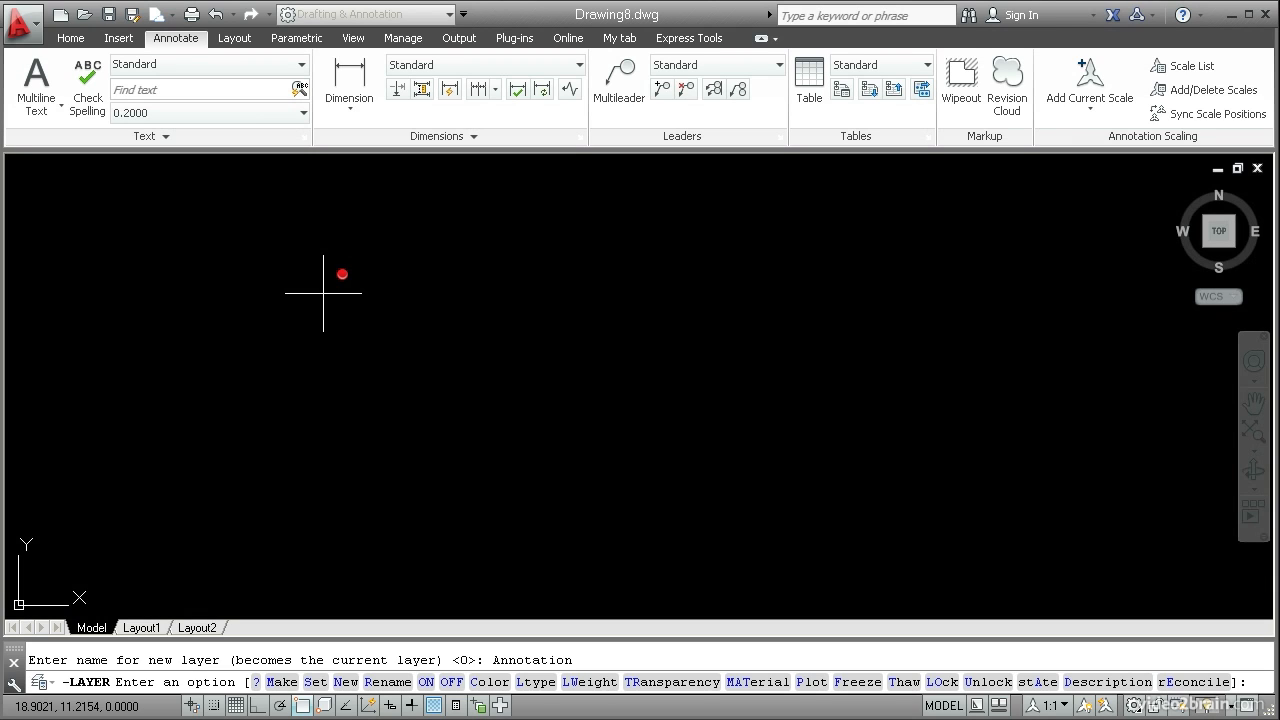
type("c")
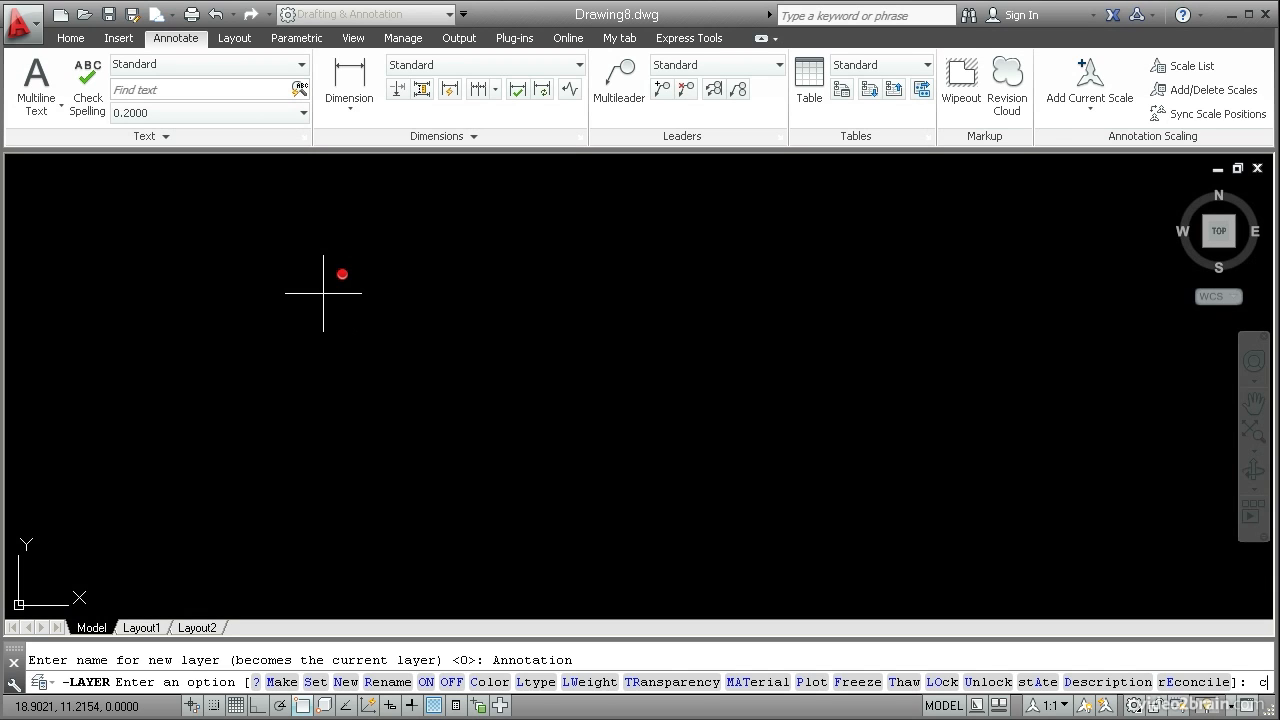
type("c")
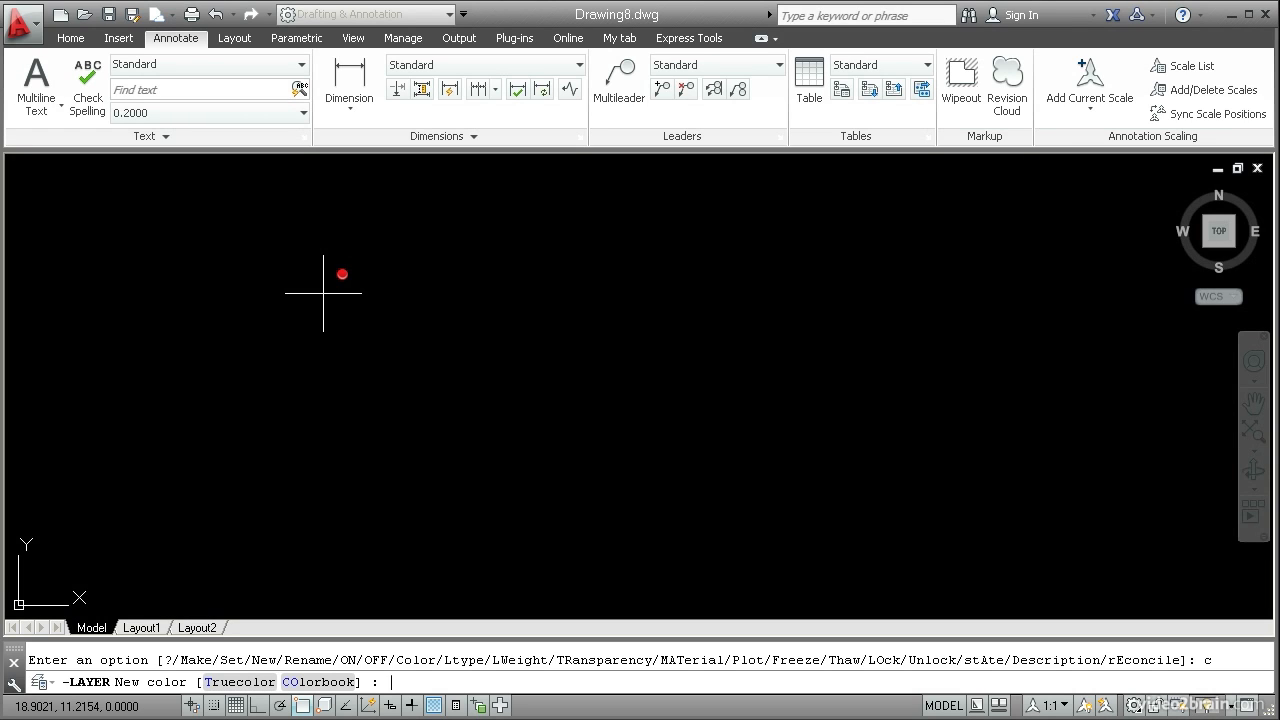
type("30 <")
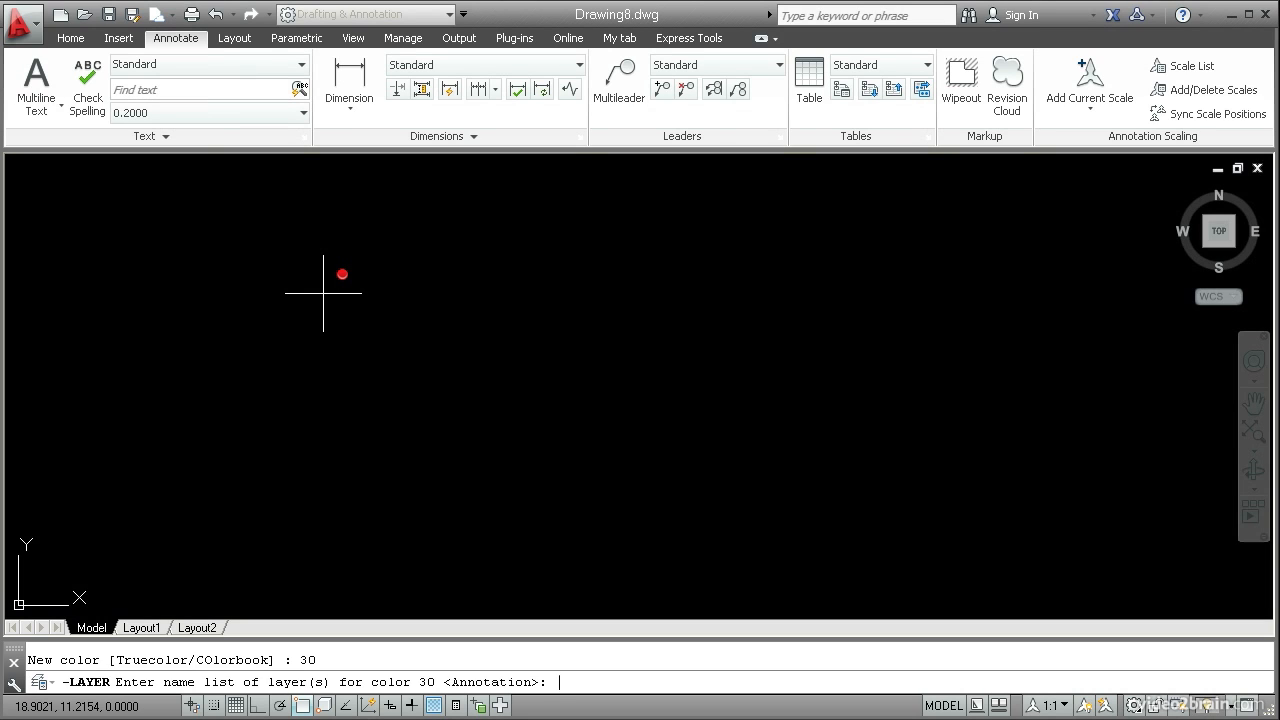
type("Anno")
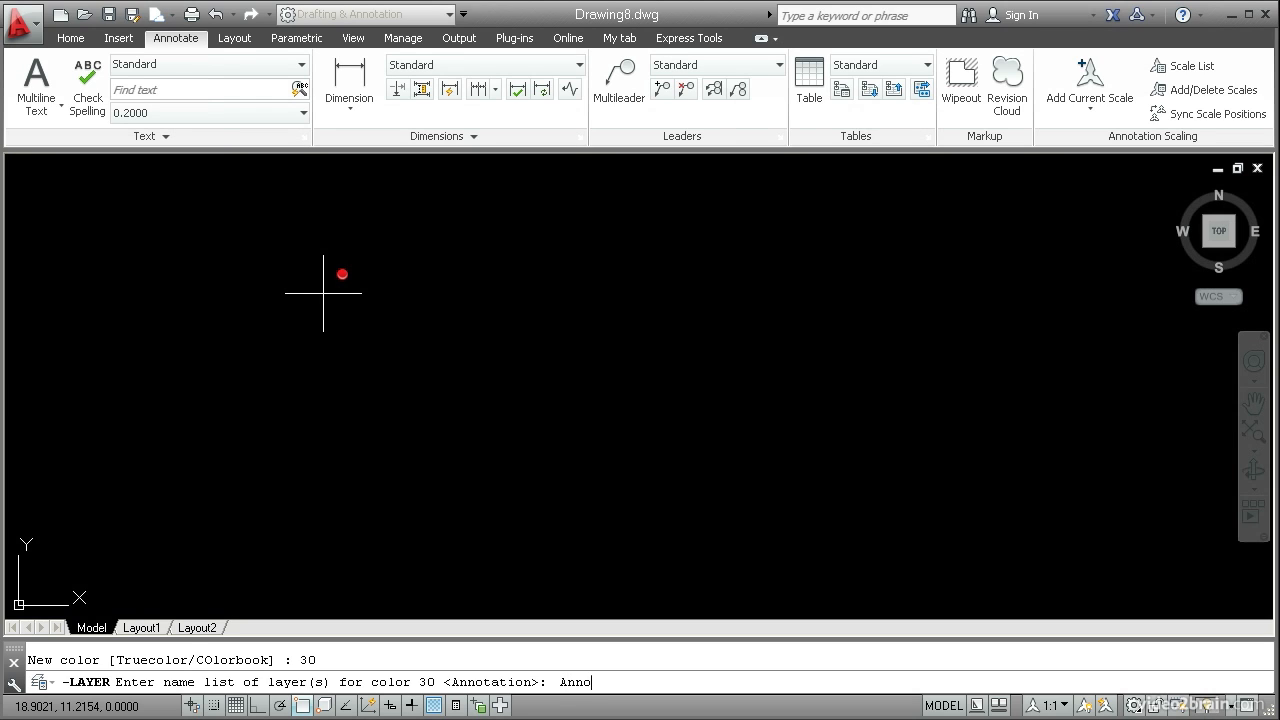
type("tation")
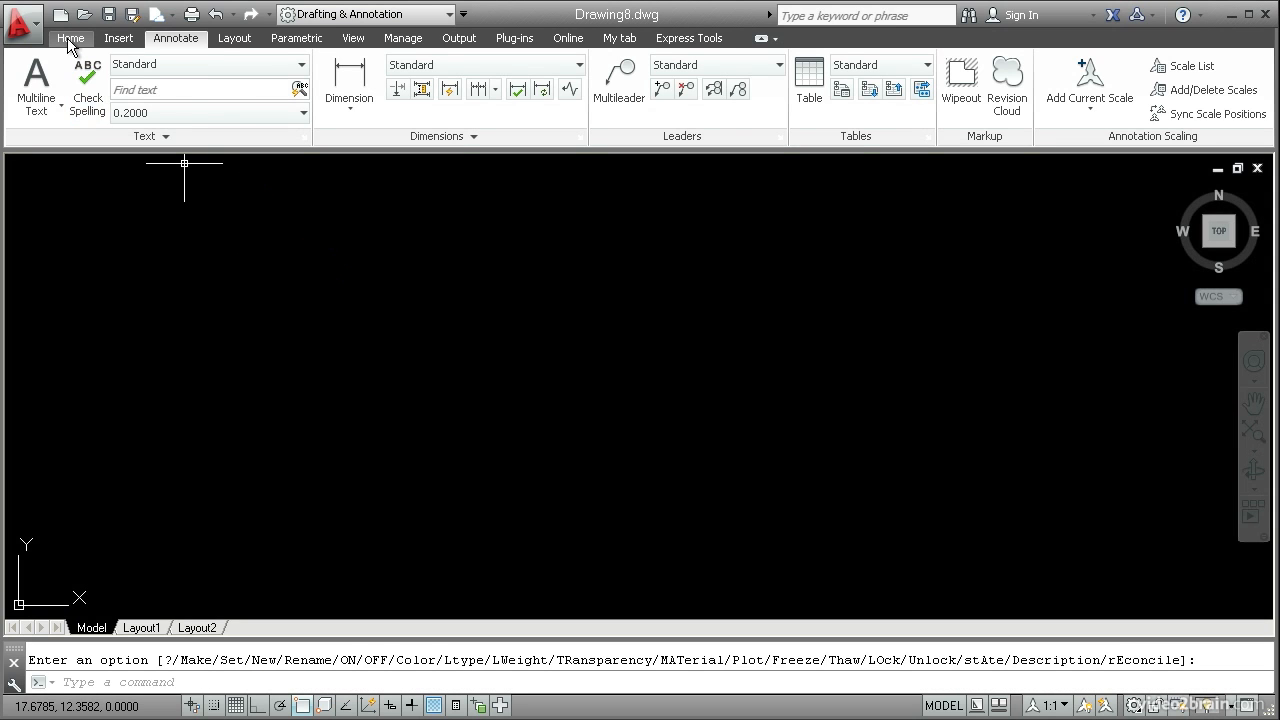
Return to the Home ribbon to confirm Annotation is the current layer
left_click(70, 38)
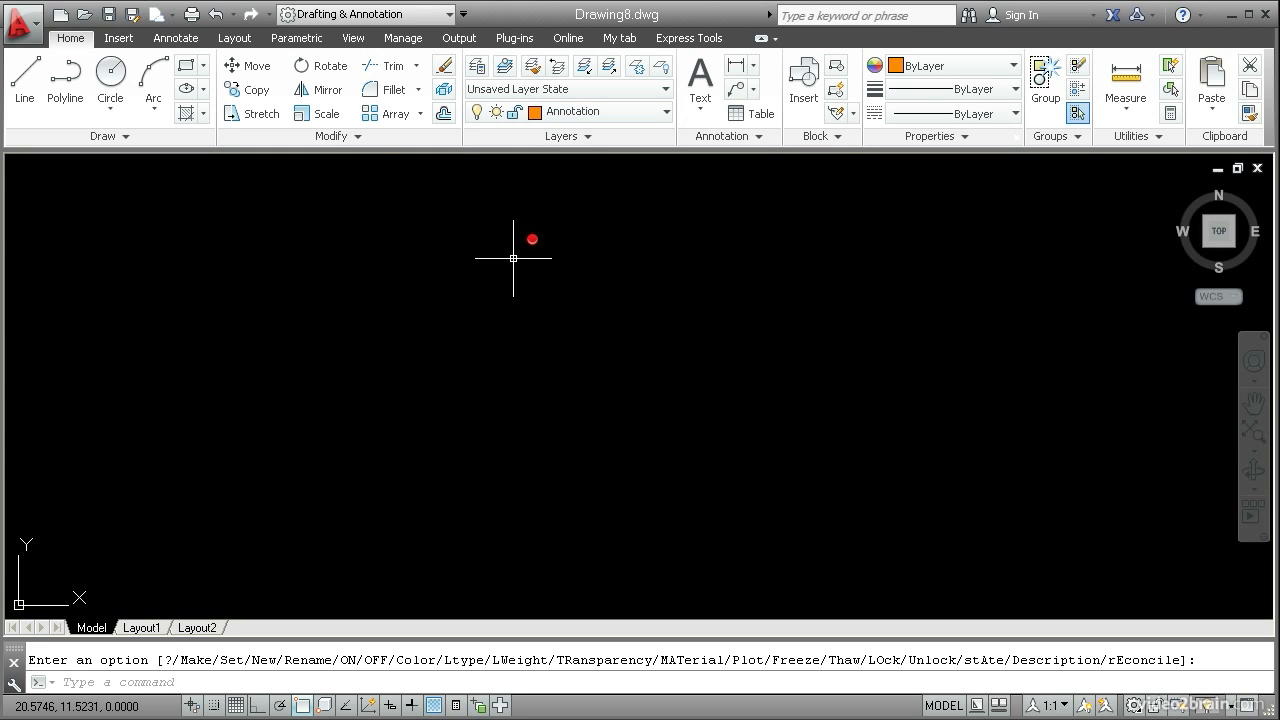
mouse_move(176, 38)
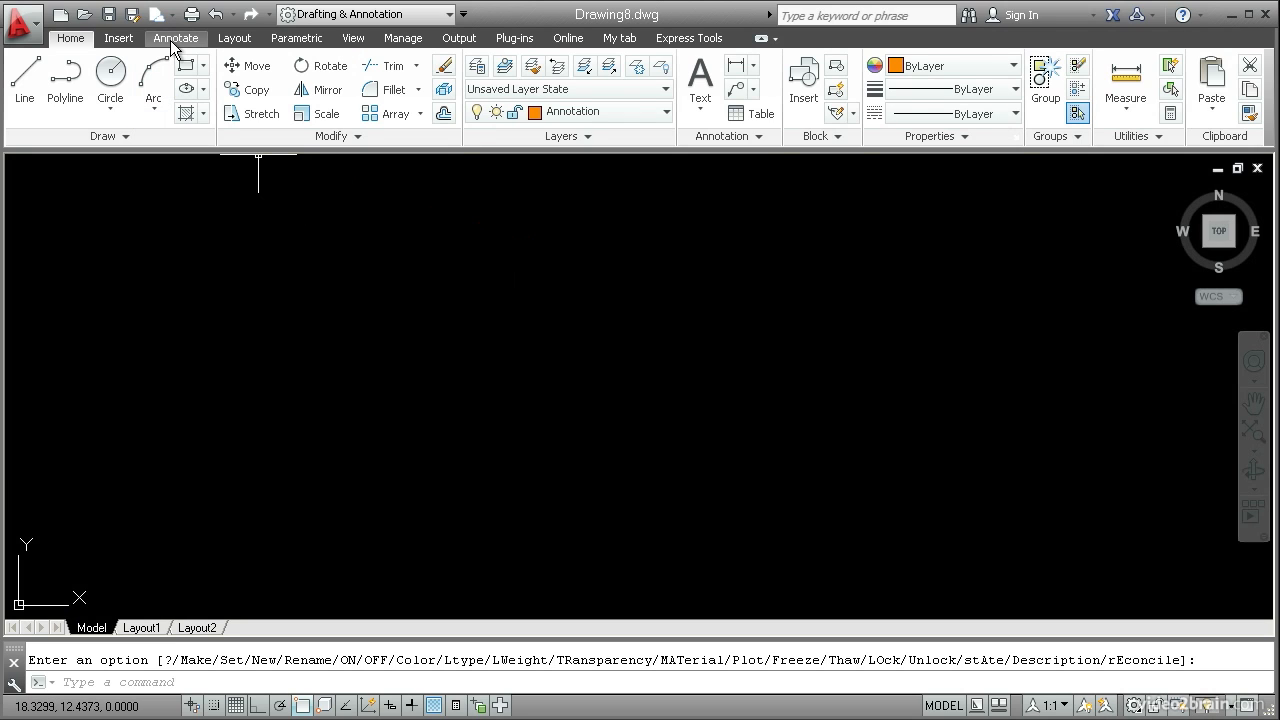
Place a multileader with a down-left arrow and the label 'Text', then finish editing
left_click(176, 36)
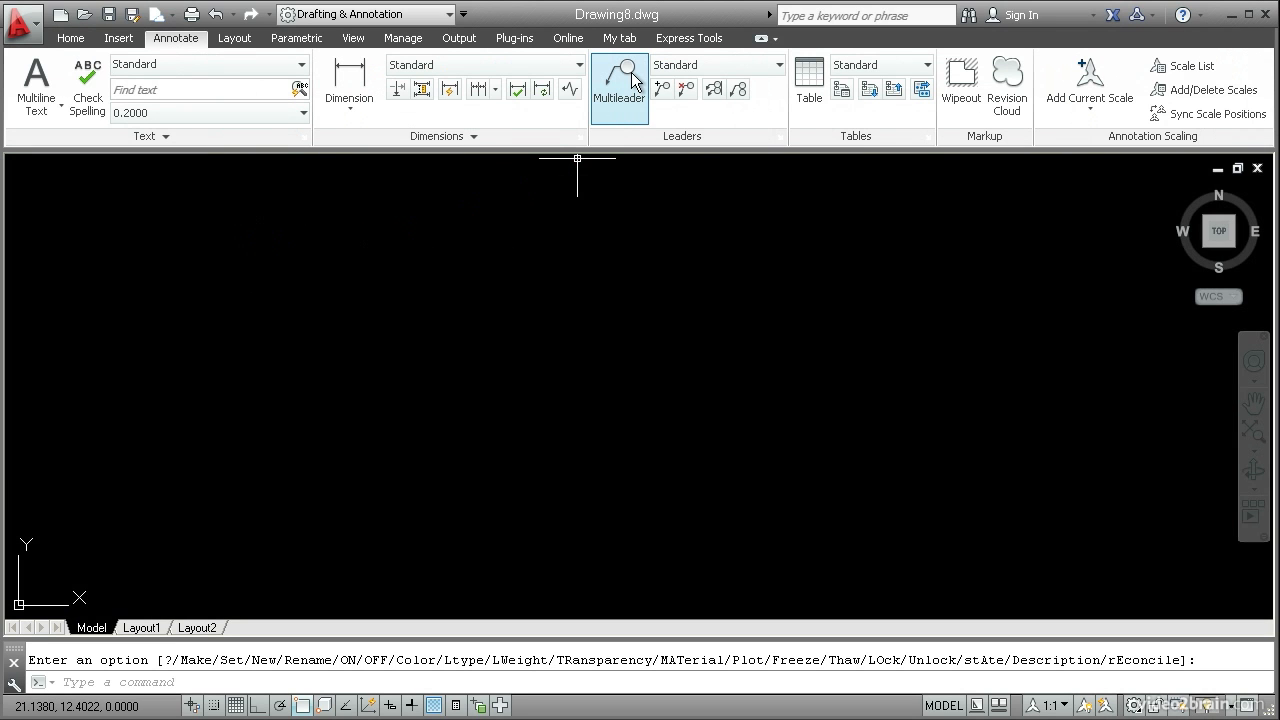
mouse_move(624, 90)
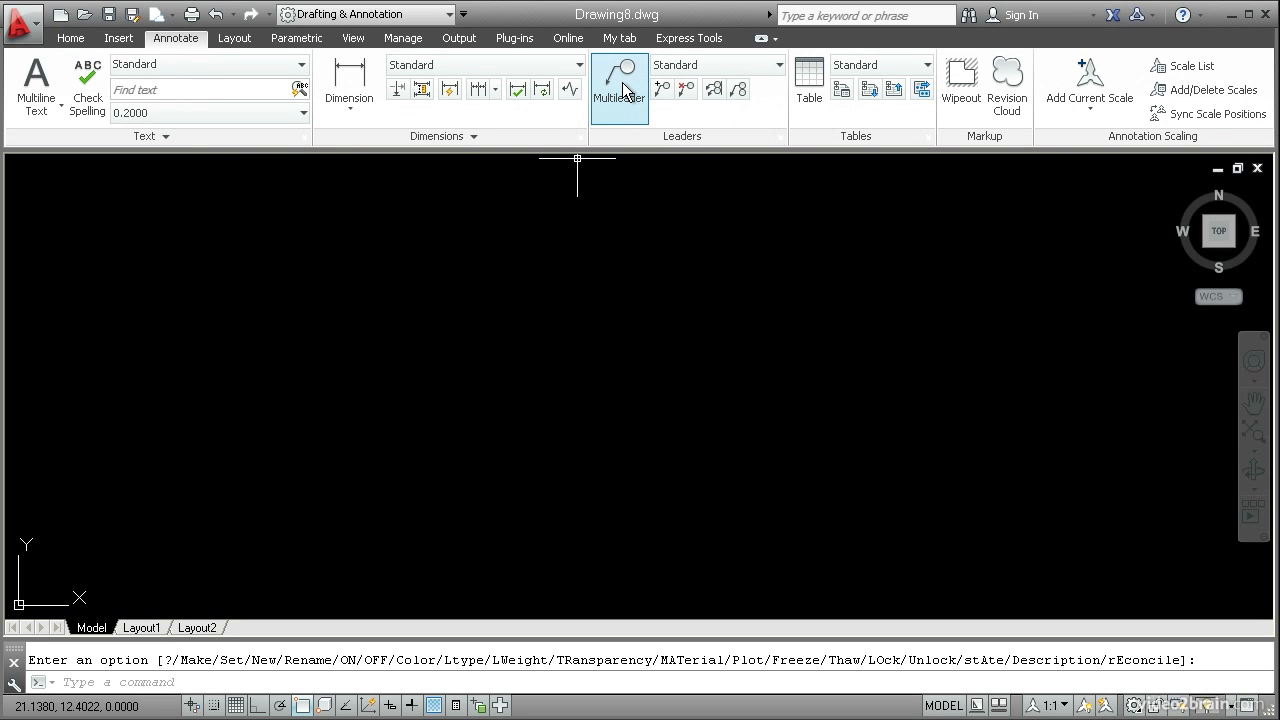
left_click(618, 84)
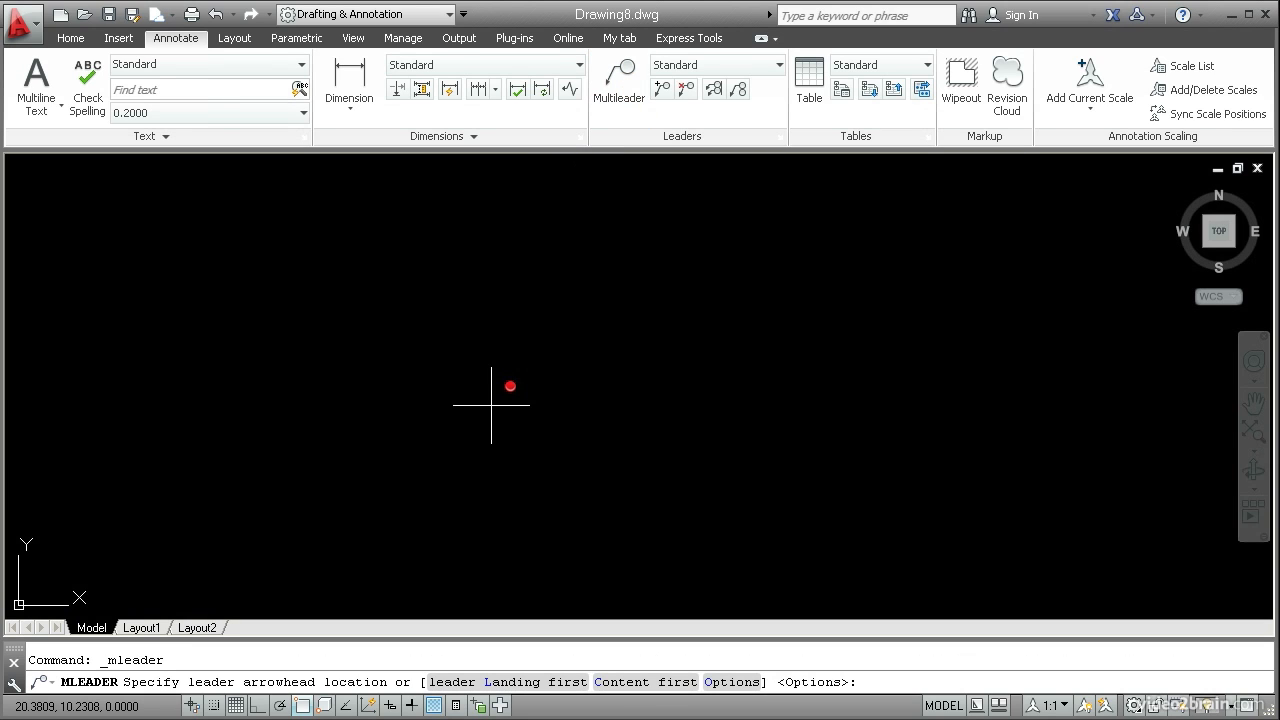
mouse_move(452, 412)
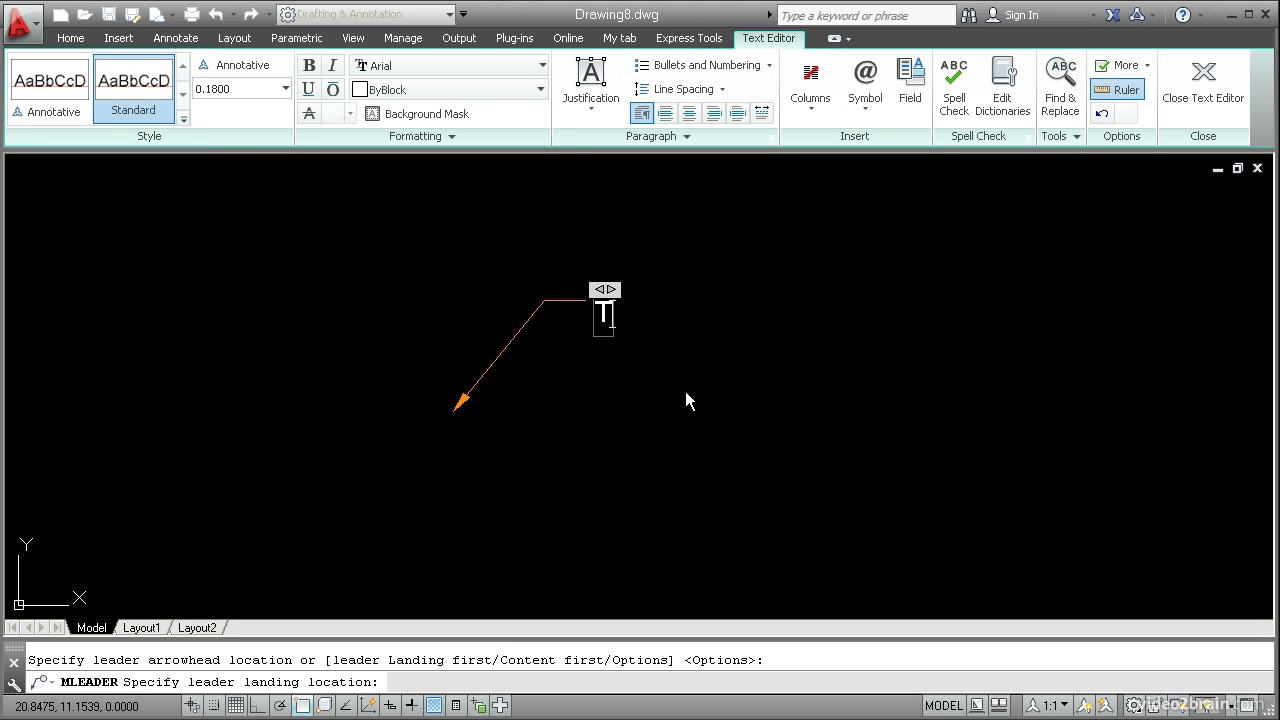
type("Text")
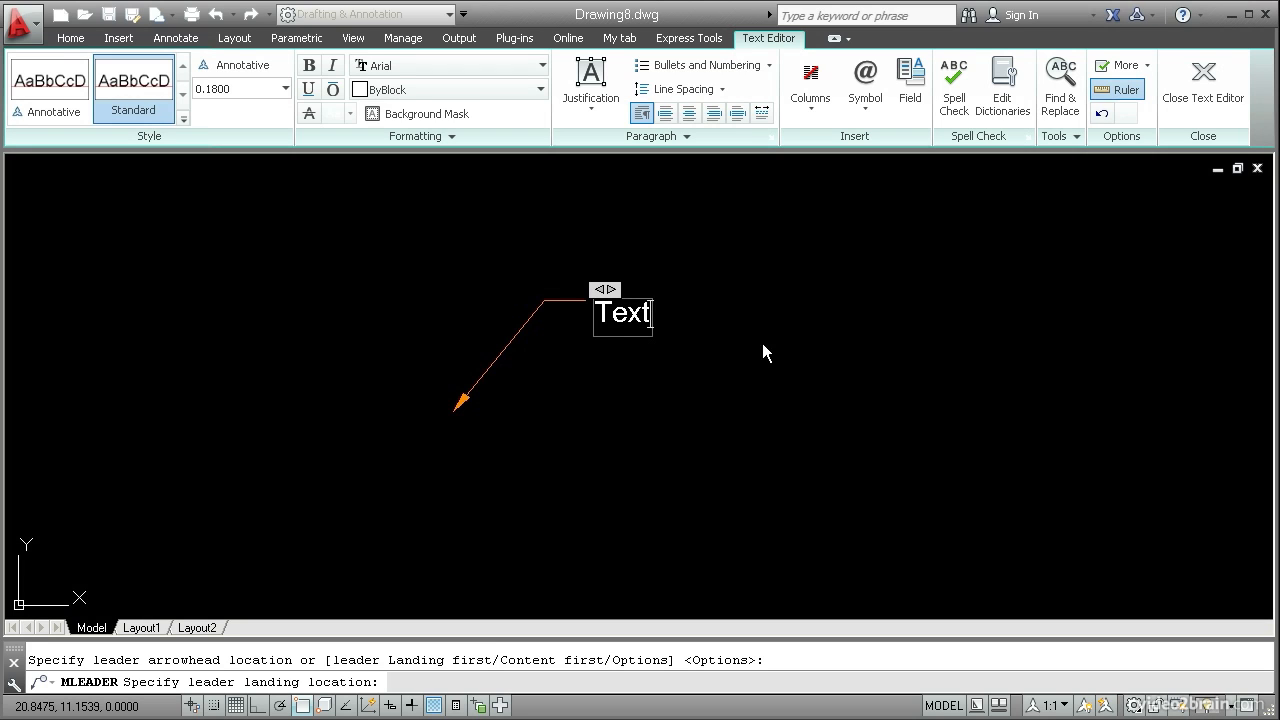
mouse_move(1204, 84)
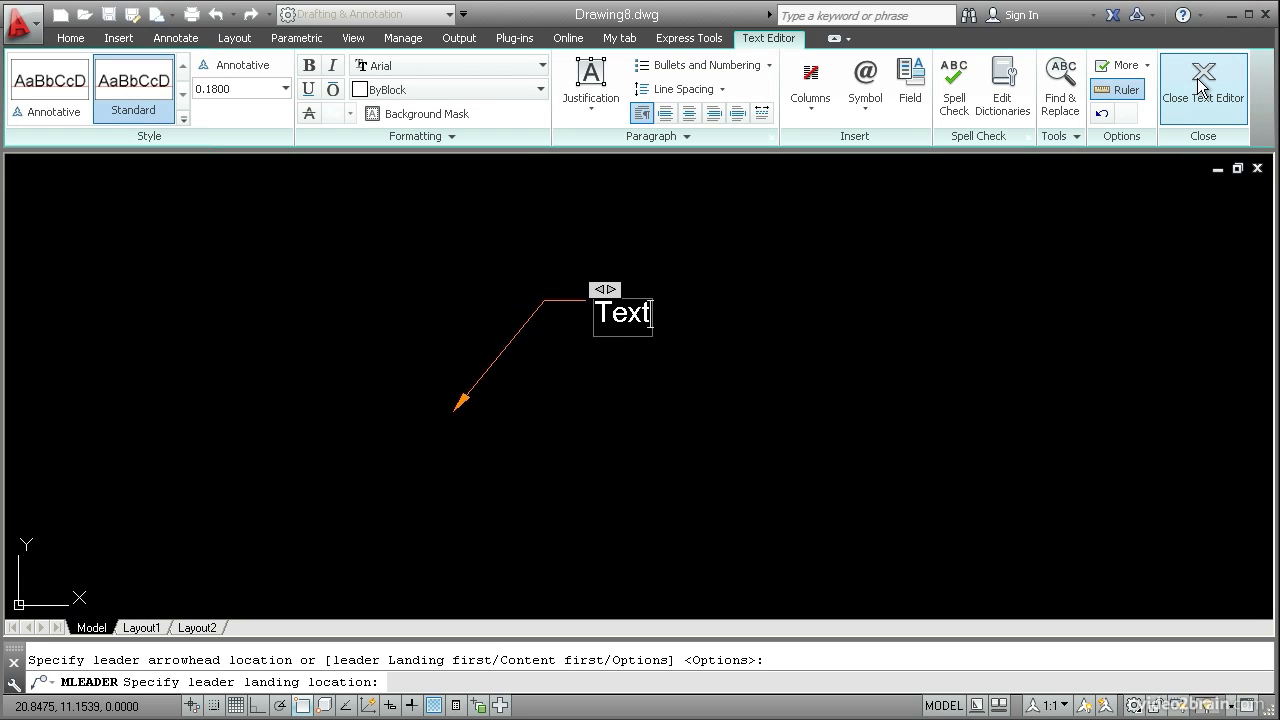
left_click(1204, 84)
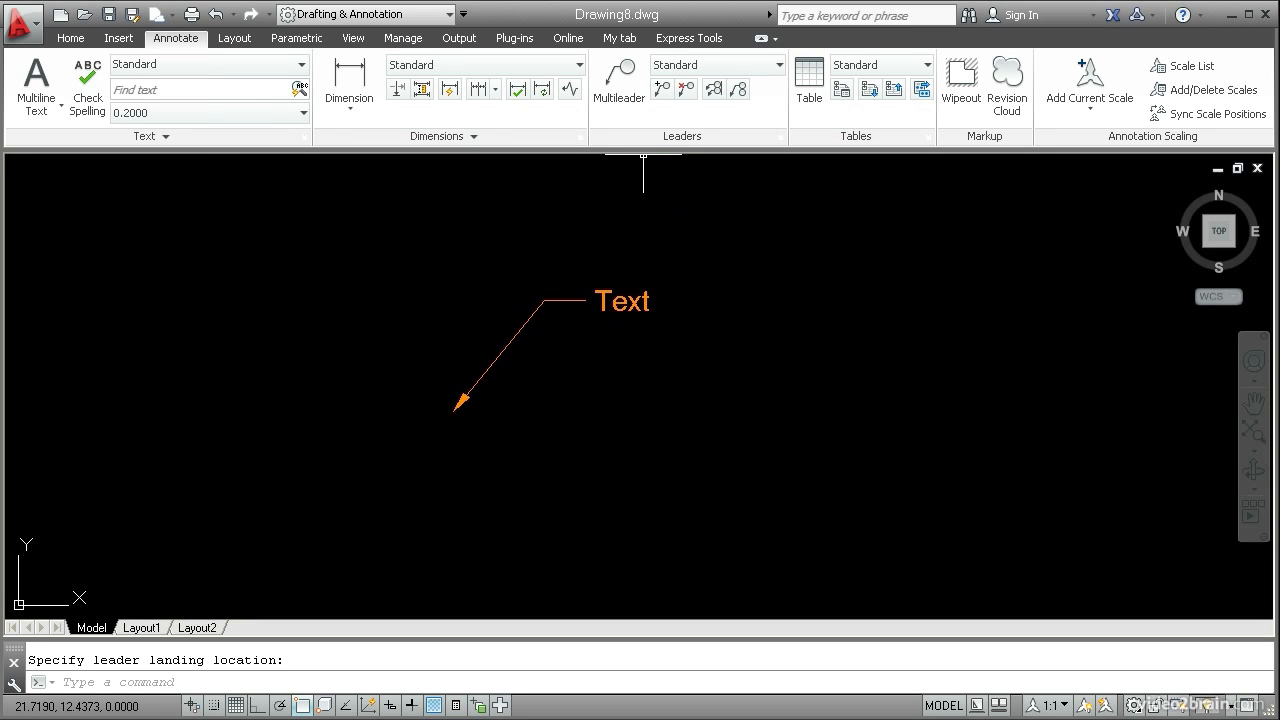
mouse_move(664, 110)
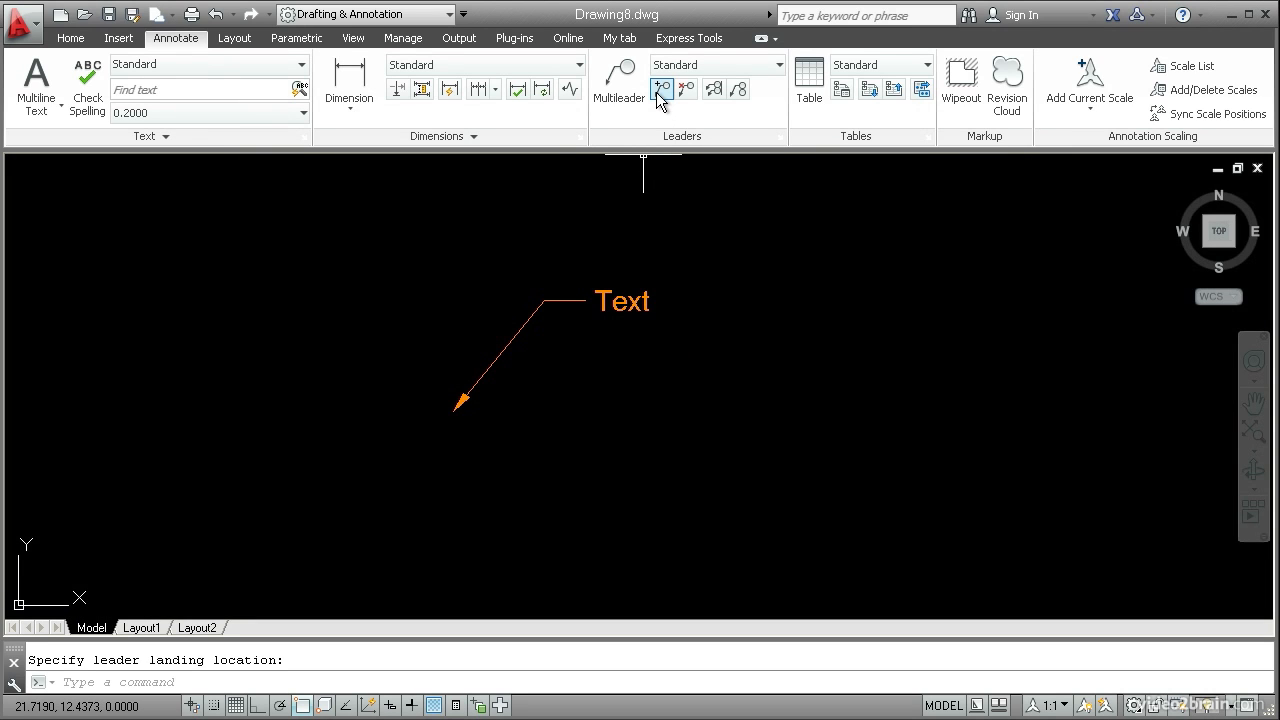
Add a second, downward-pointing leader arrow to the 'Text' multileader
left_click(660, 88)
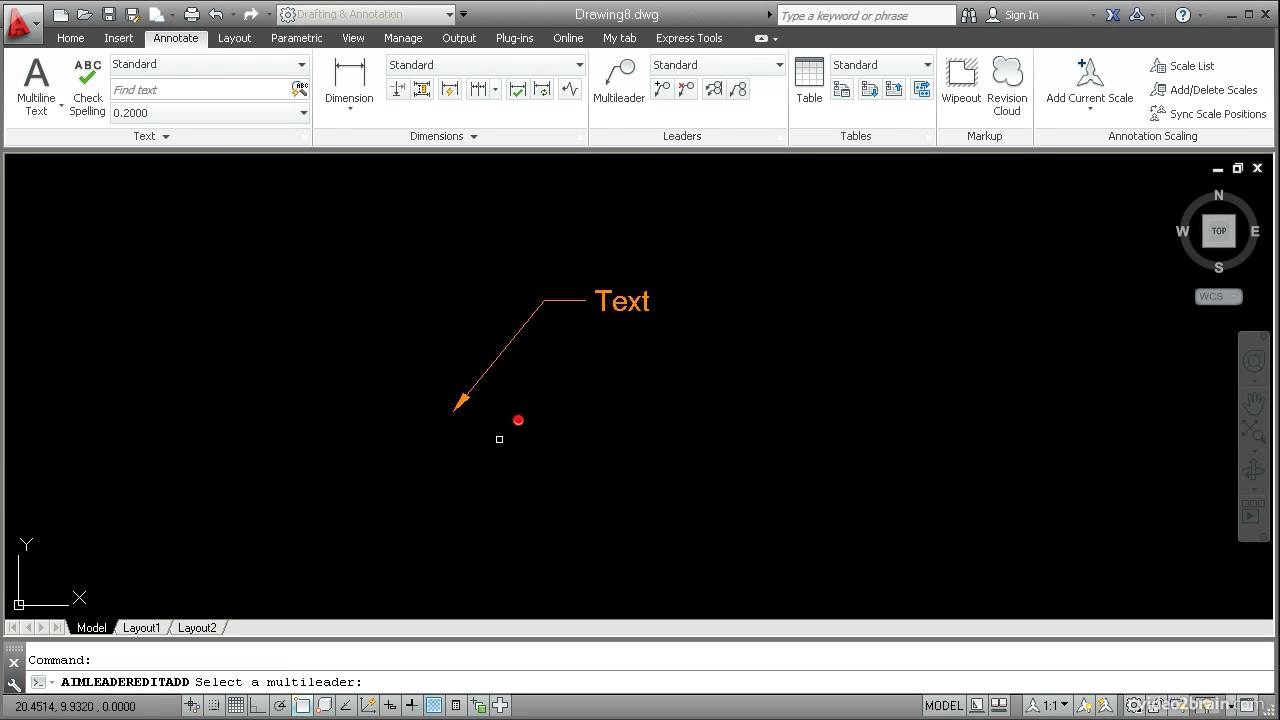
left_click_drag(518, 420, 500, 356)
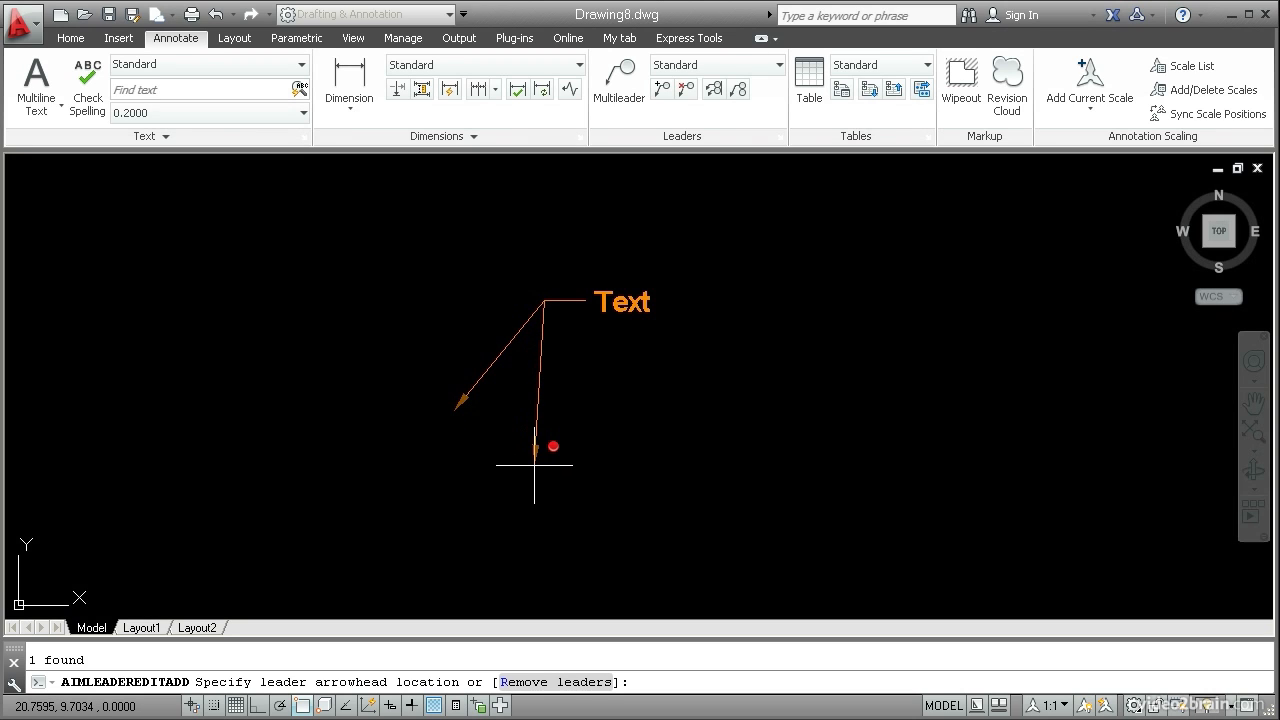
left_click(554, 444)
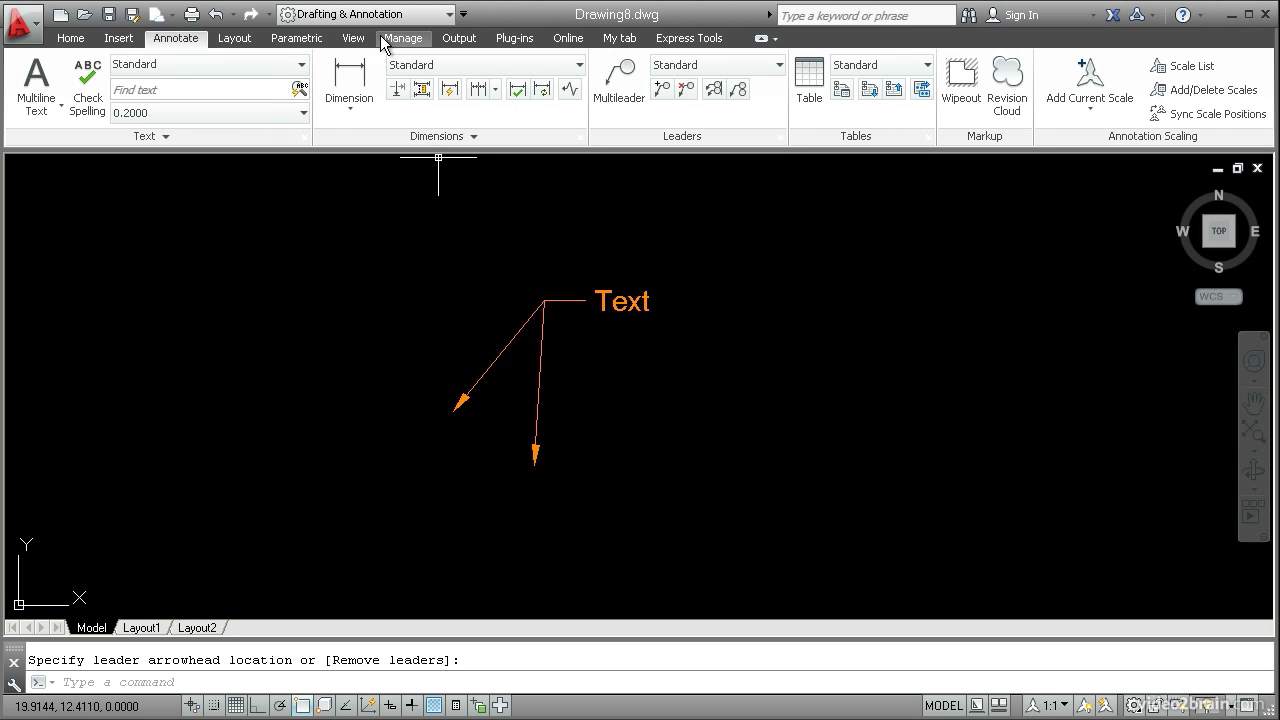
Stop recording and save the macro as DoubleHeadedMultileader
left_click(404, 38)
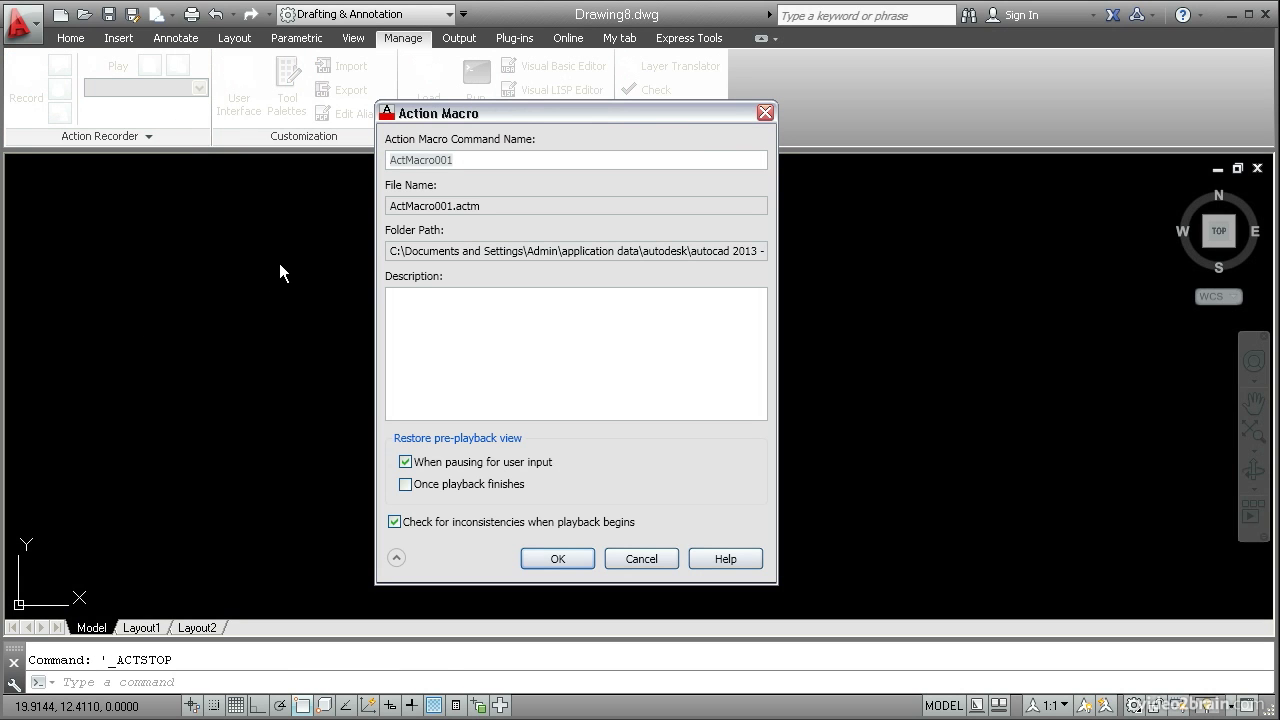
mouse_move(414, 190)
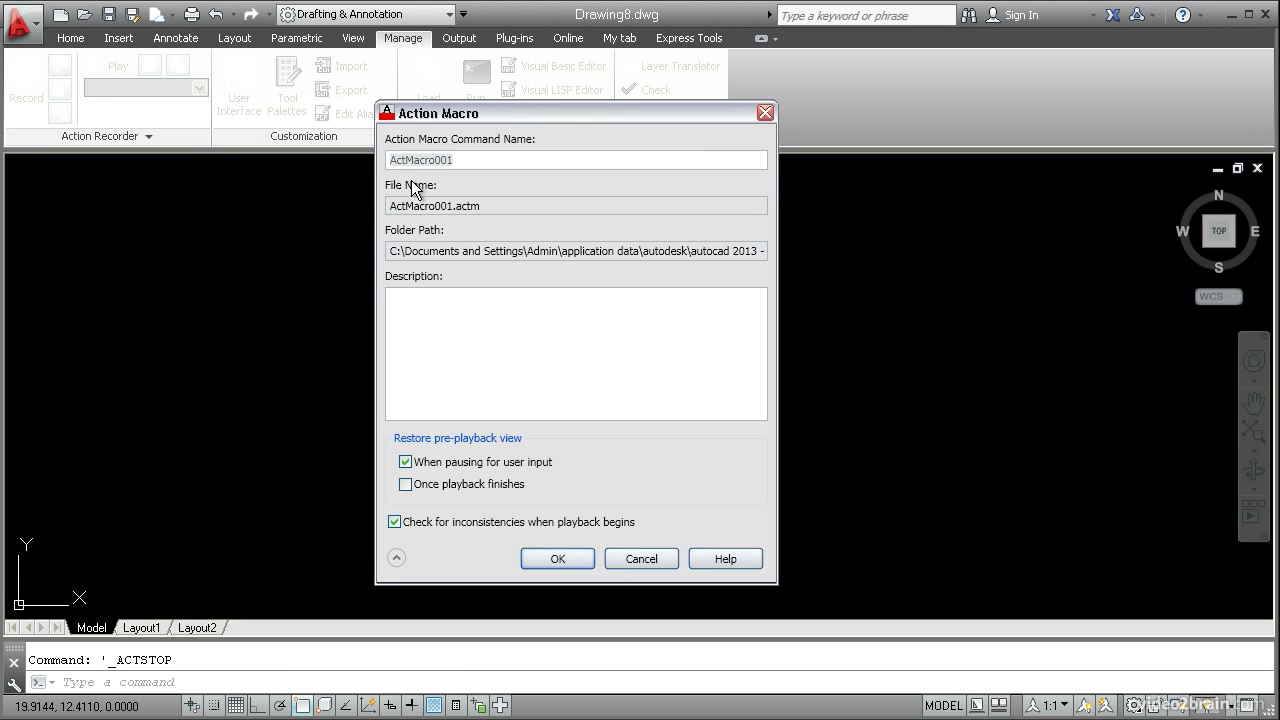
left_click(576, 160)
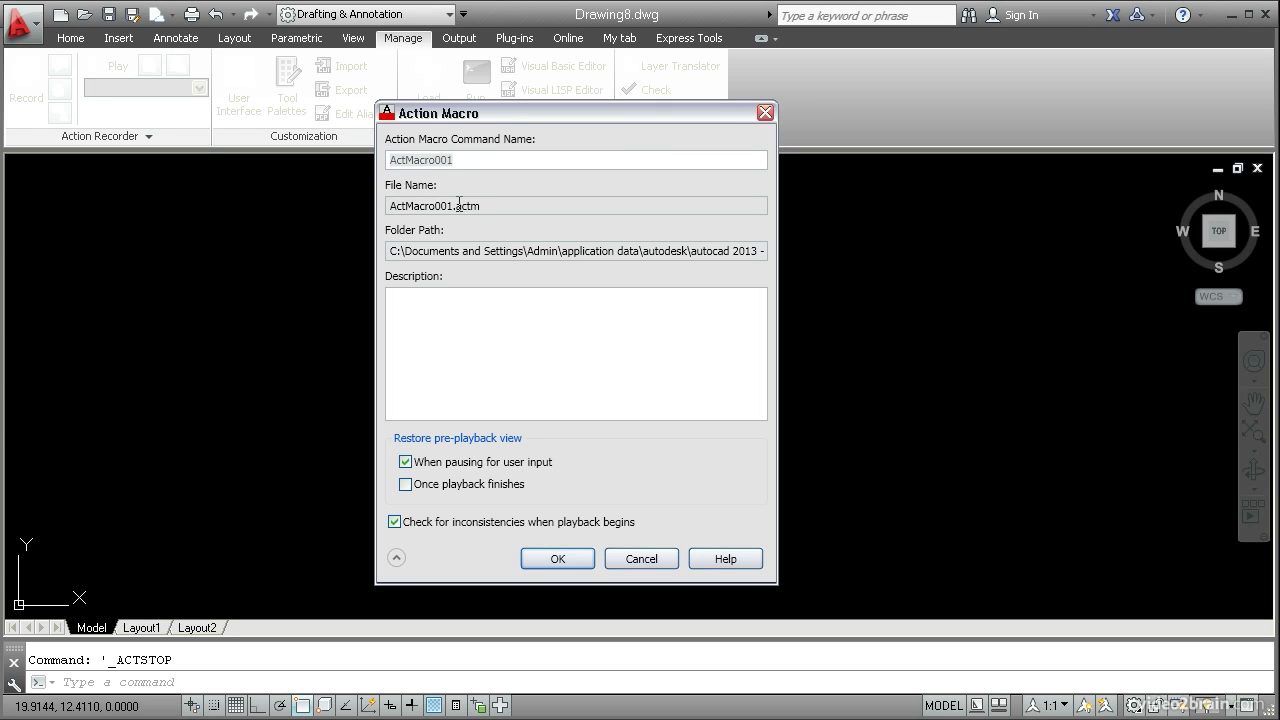
type("Double")
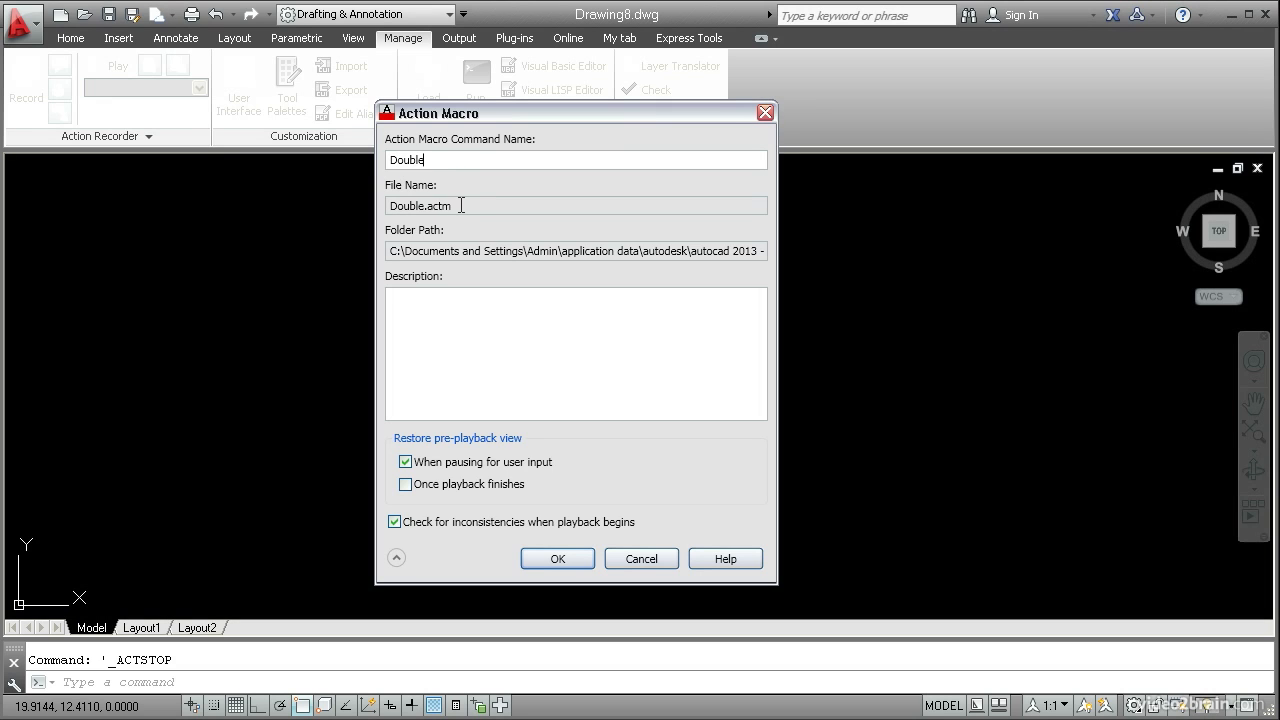
type("HeadedMu")
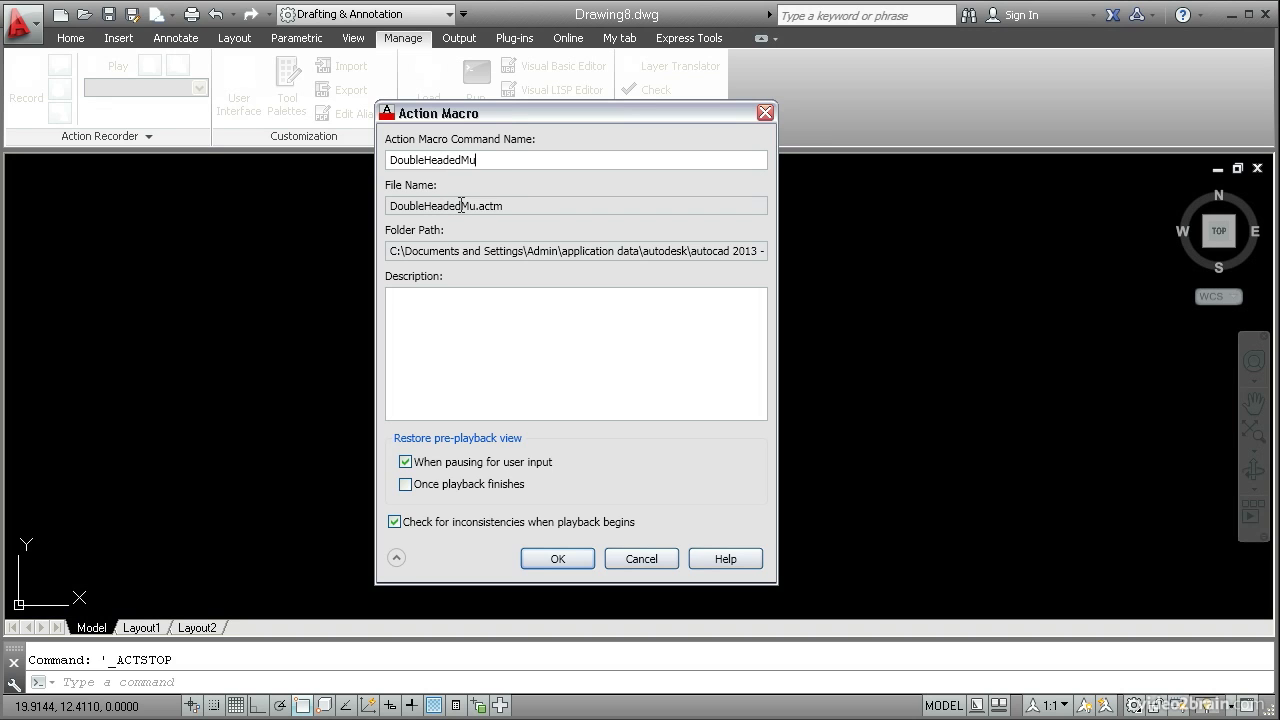
type("ltileader")
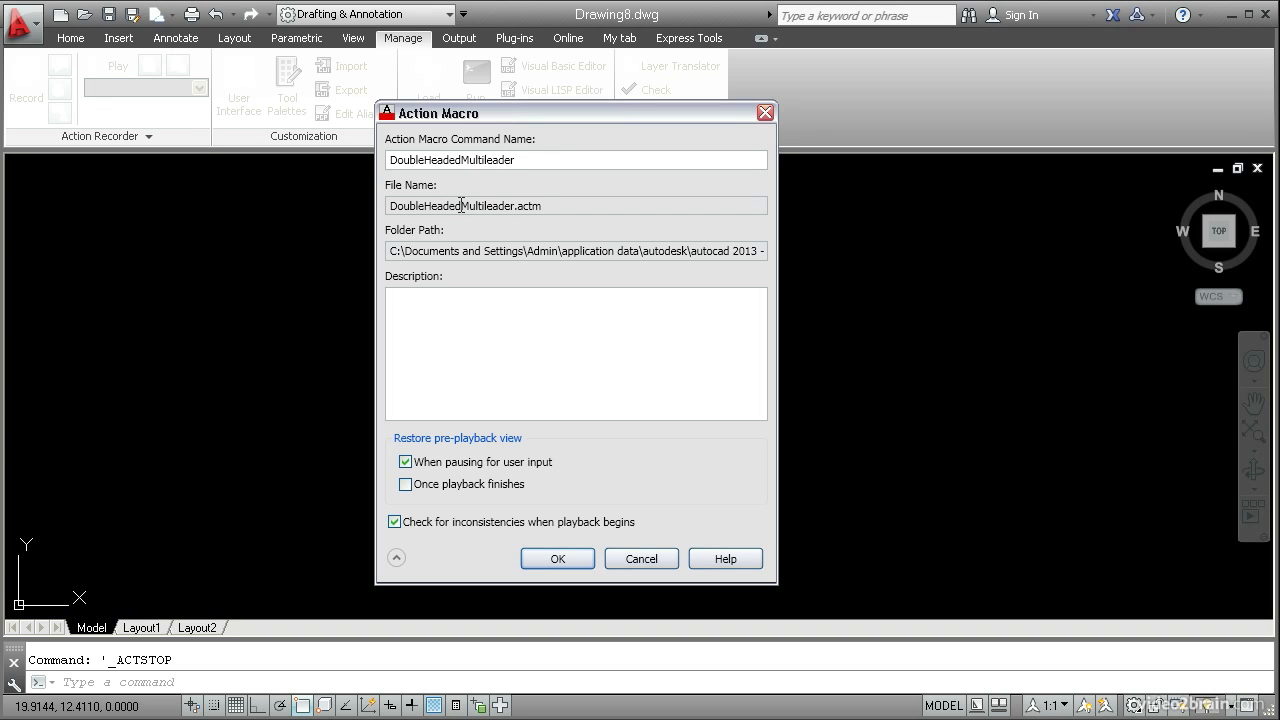
mouse_move(508, 196)
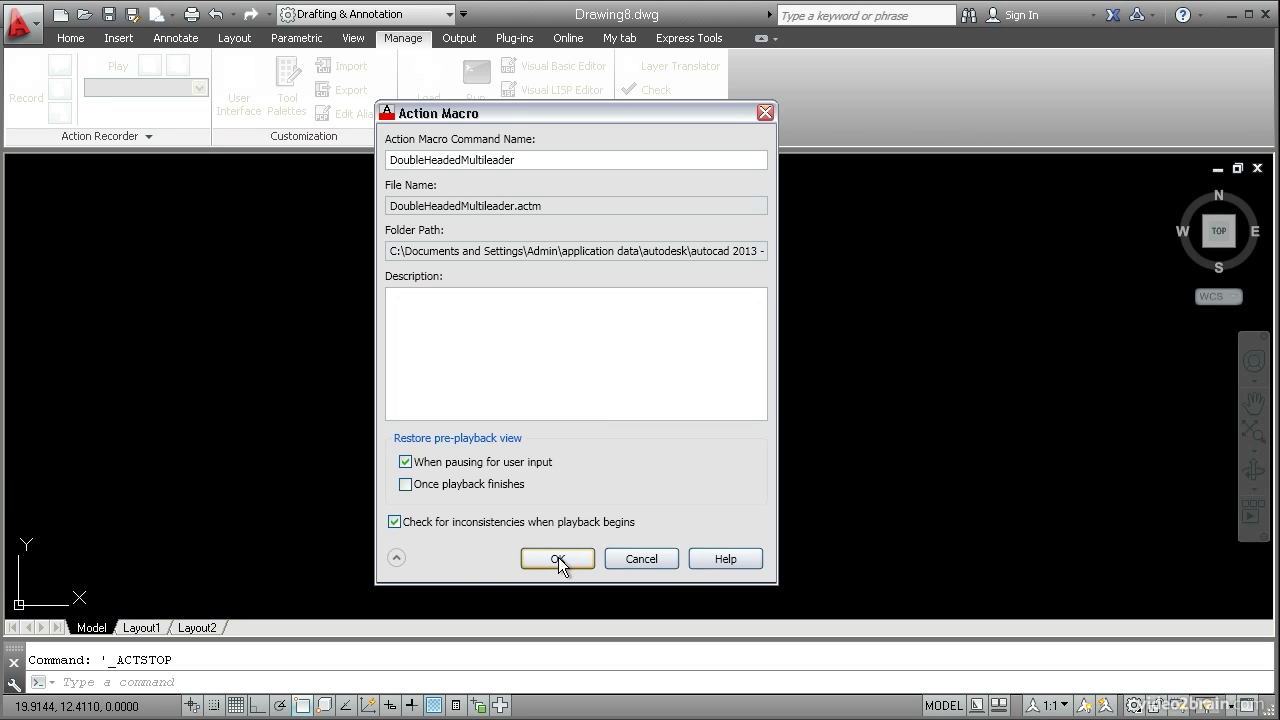
left_click(556, 558)
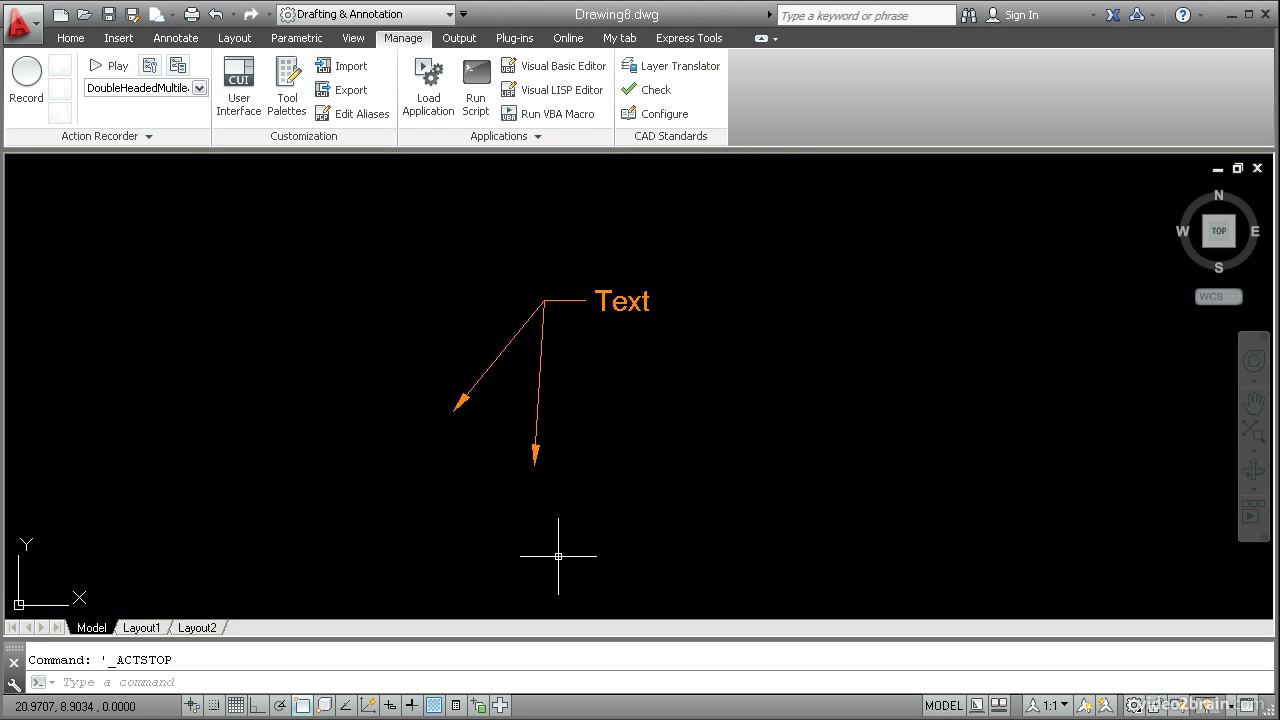